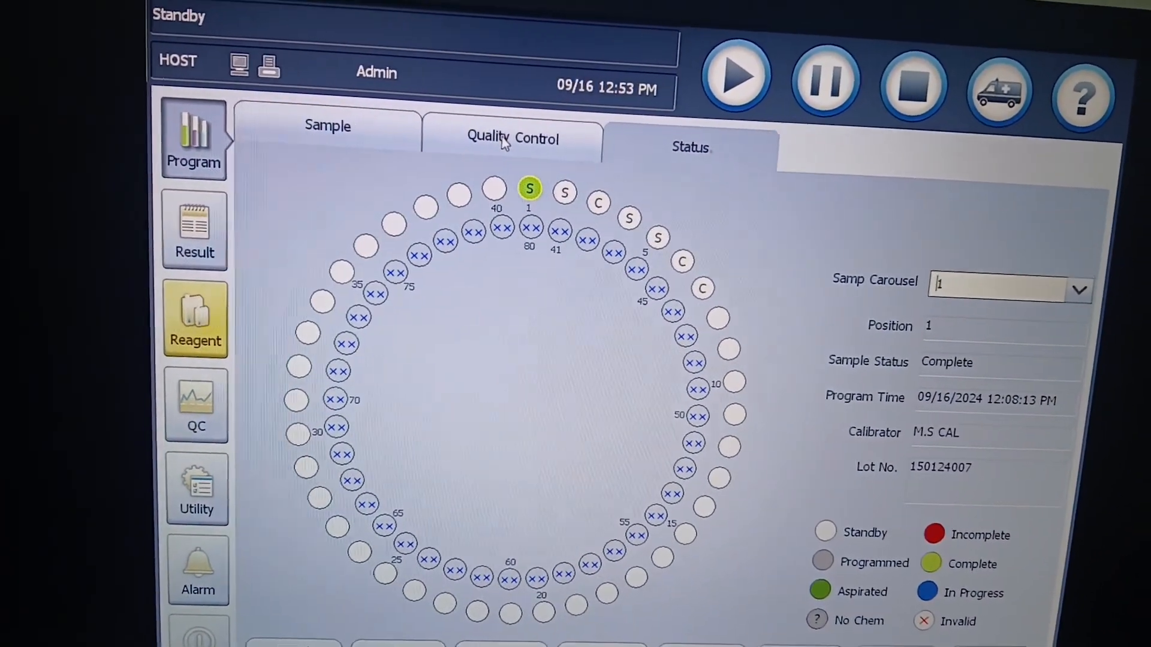
Start a QC order for the CLINCH CON control and choose its sample cup type.
click(513, 138)
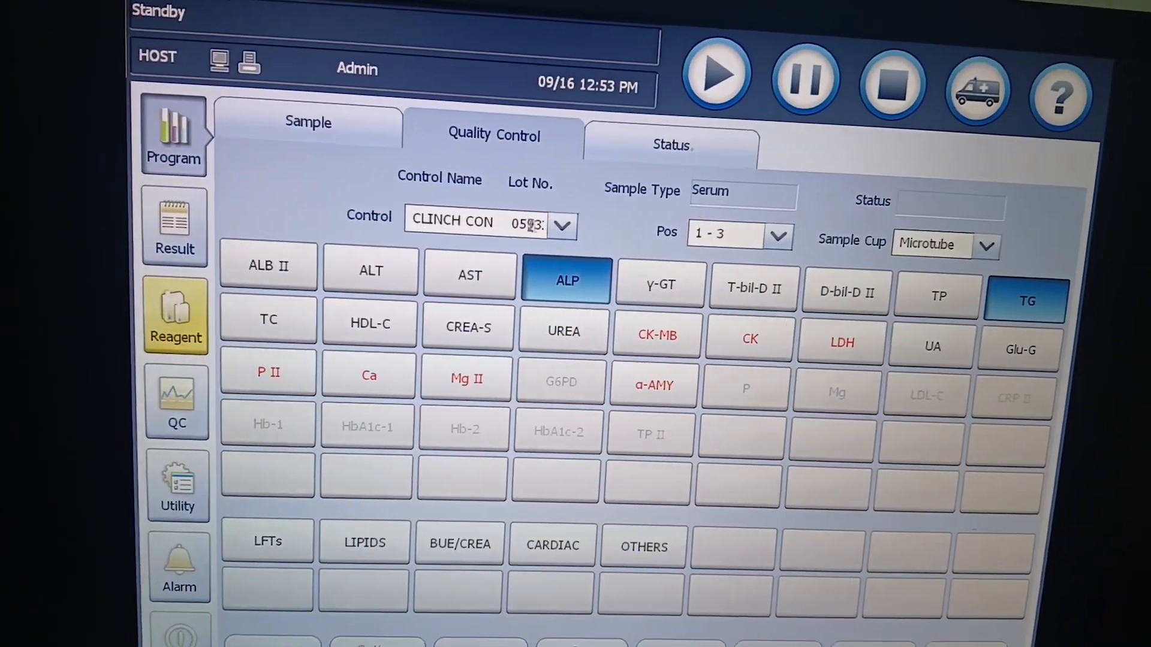
click(562, 223)
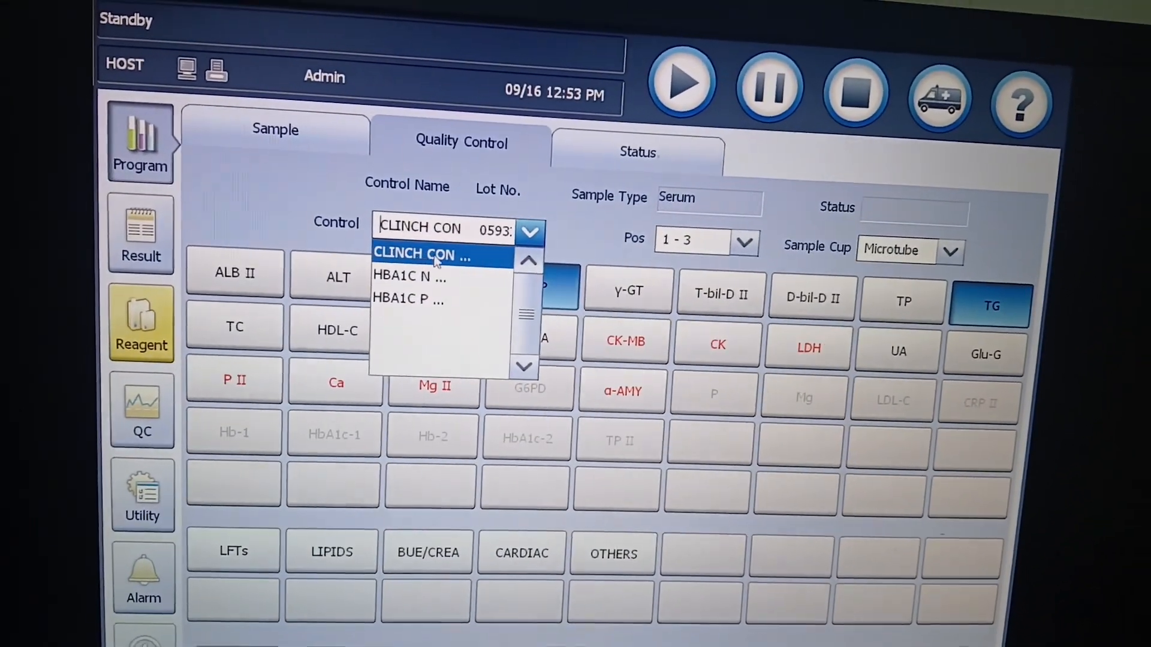
click(419, 253)
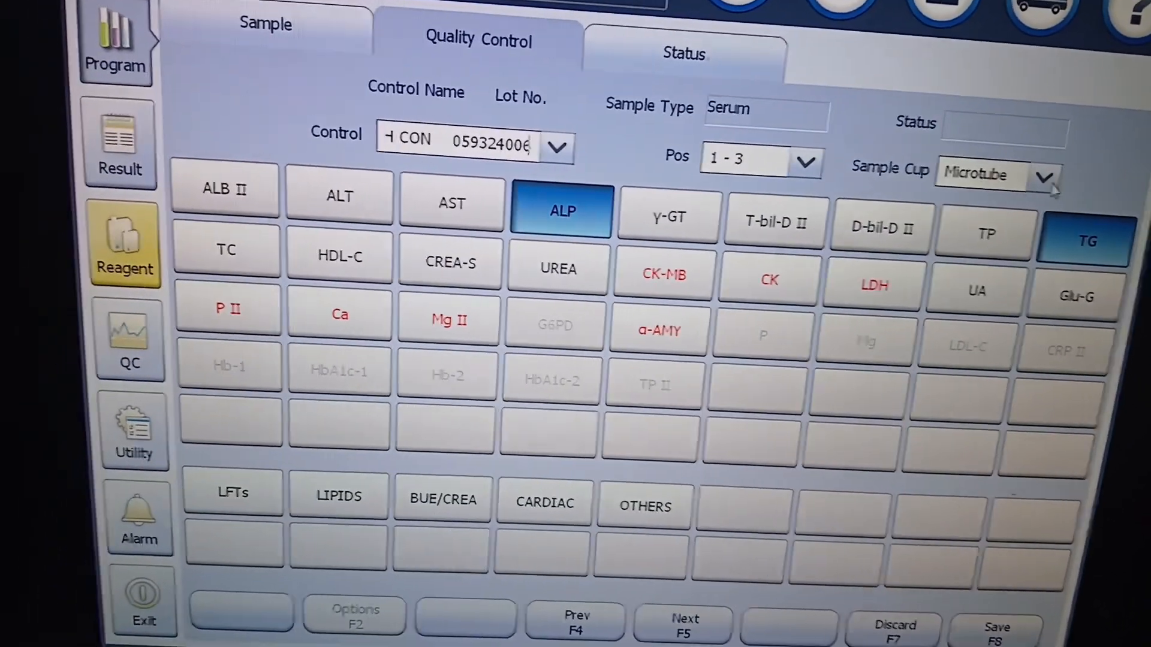
click(1044, 176)
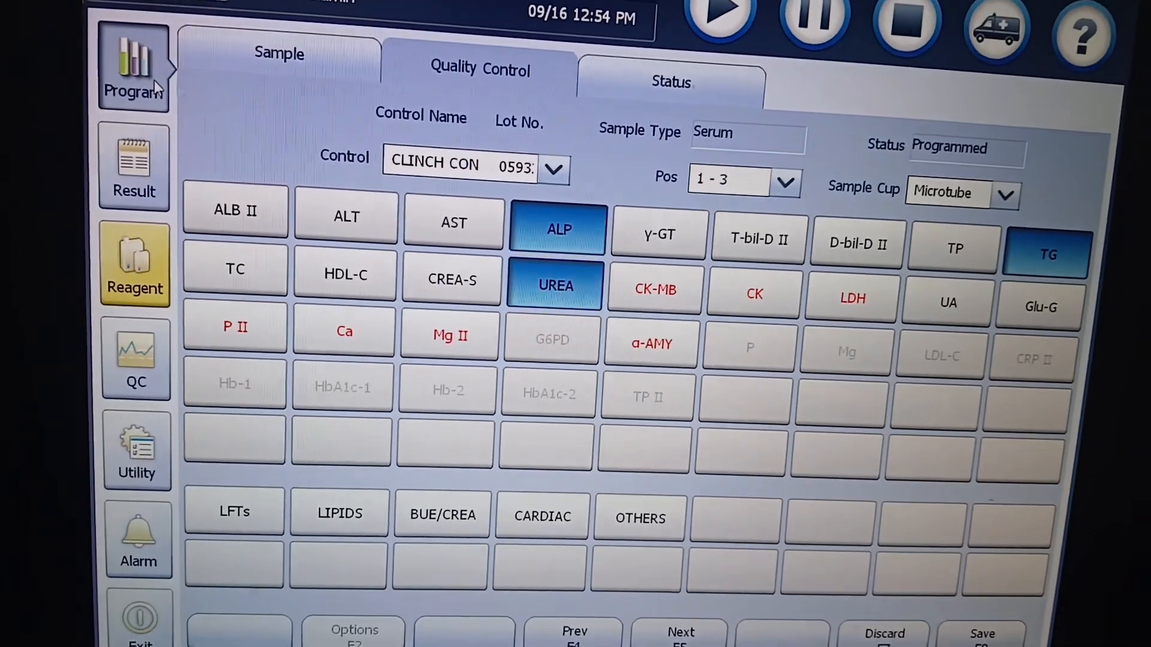
Add the UREA test to the CLINCH CON QC order.
click(670, 81)
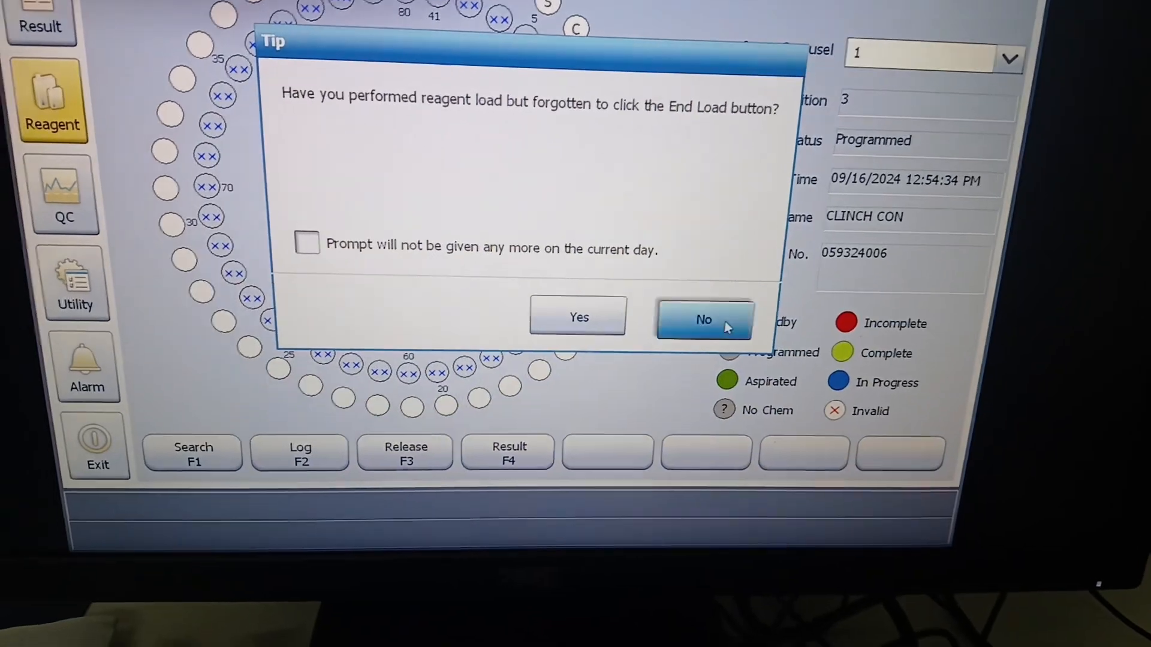
Dismiss the reagent load reminder and start the run for all samples.
click(702, 320)
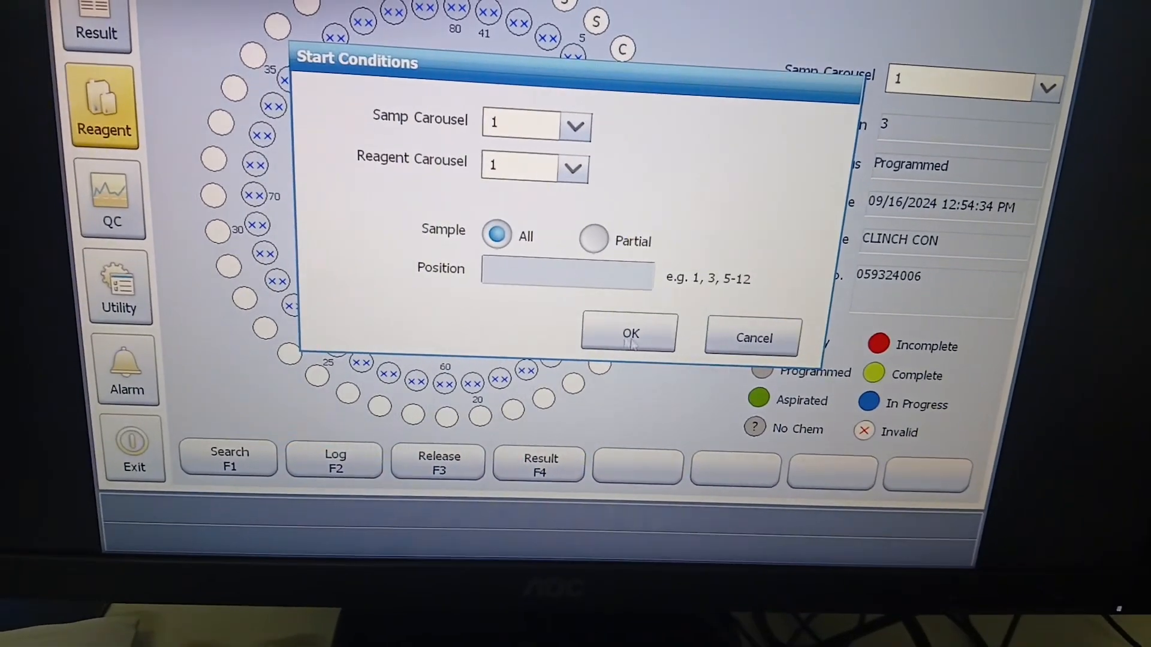
click(629, 333)
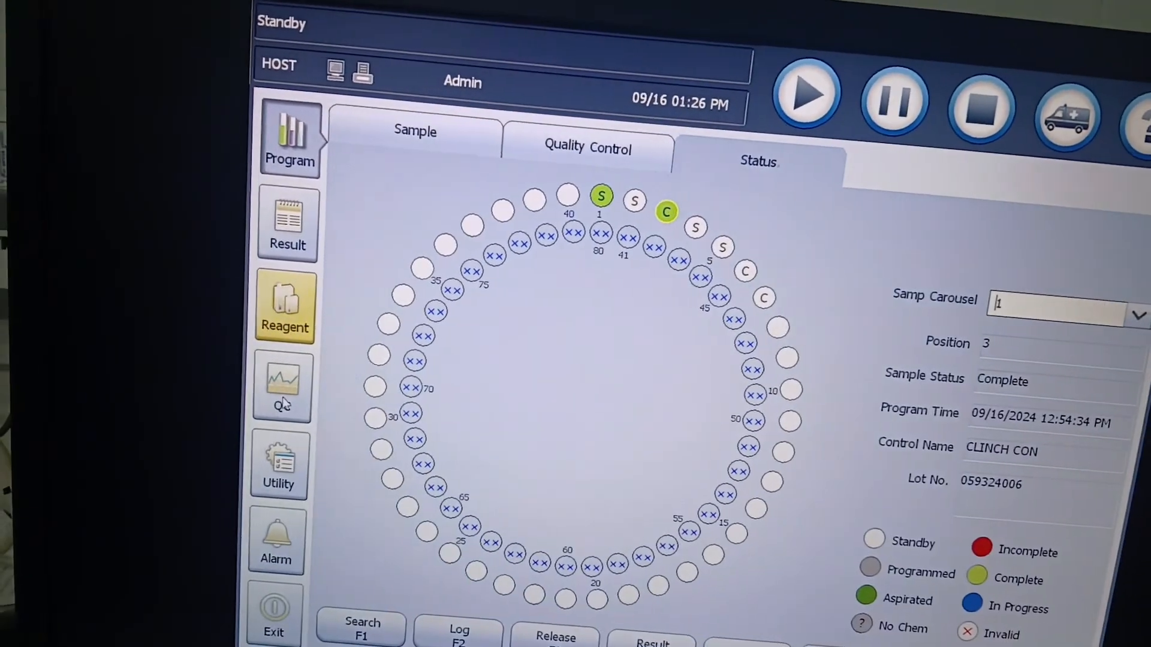
Show QC results listing CLINCH CON values: ALP 84.7 U/L, TG 1.25, UREA 6.23 mmol/L.
click(282, 382)
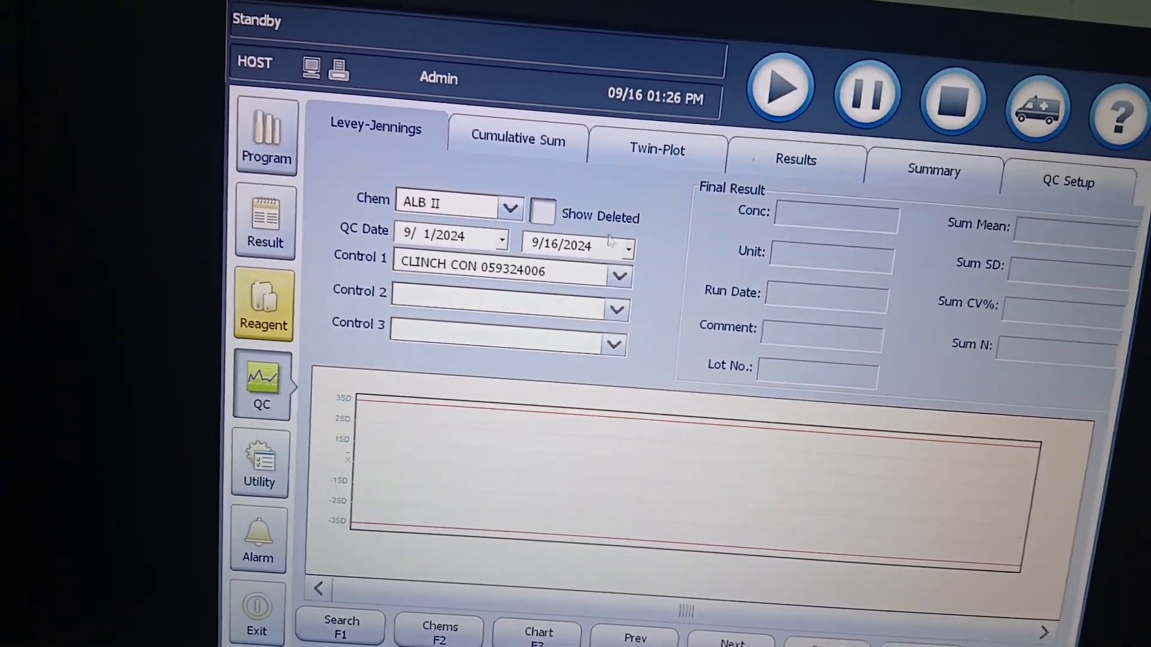
click(794, 160)
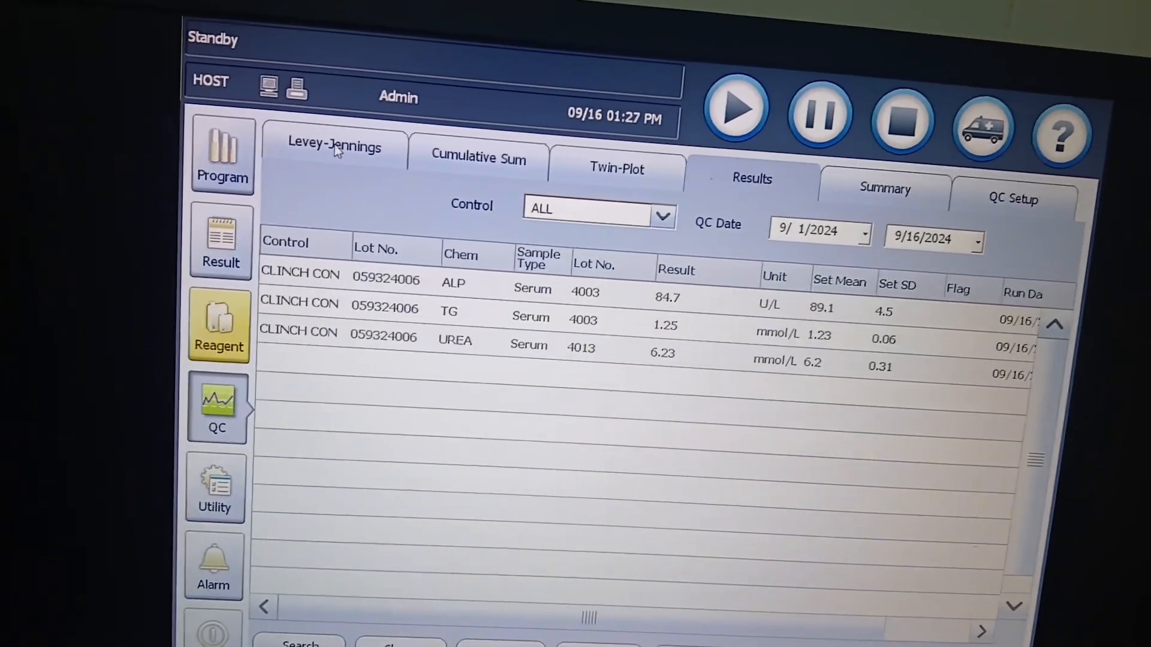
Plot the CLINCH CON Levey-Jennings chart for ALP and inspect its control point.
click(333, 144)
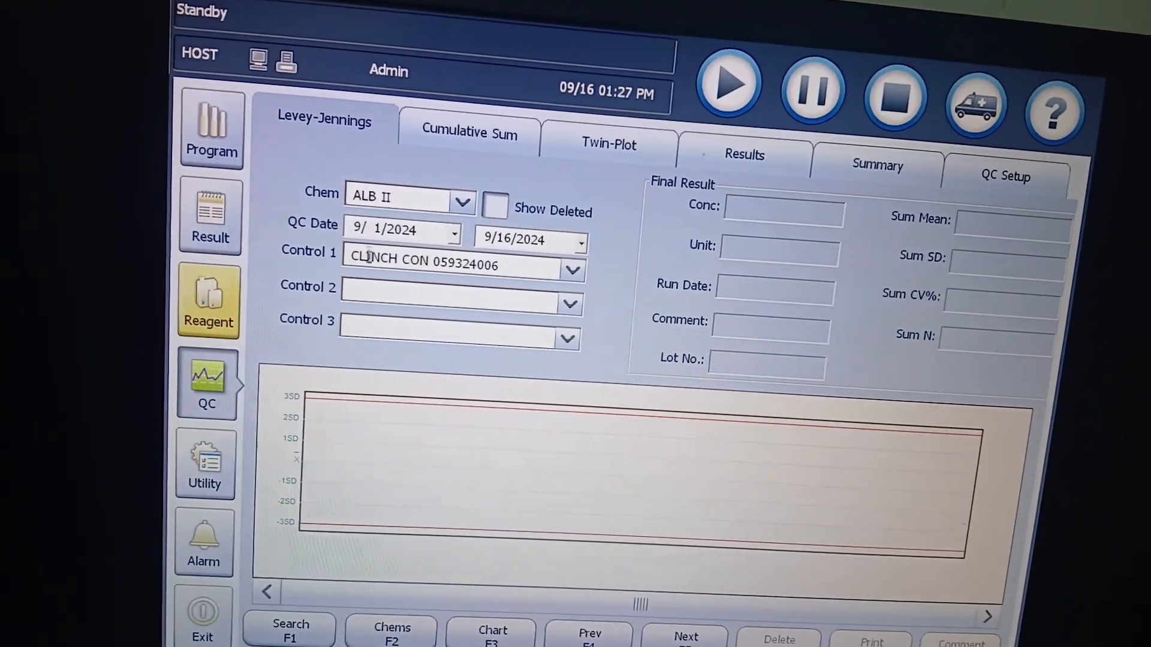
click(464, 197)
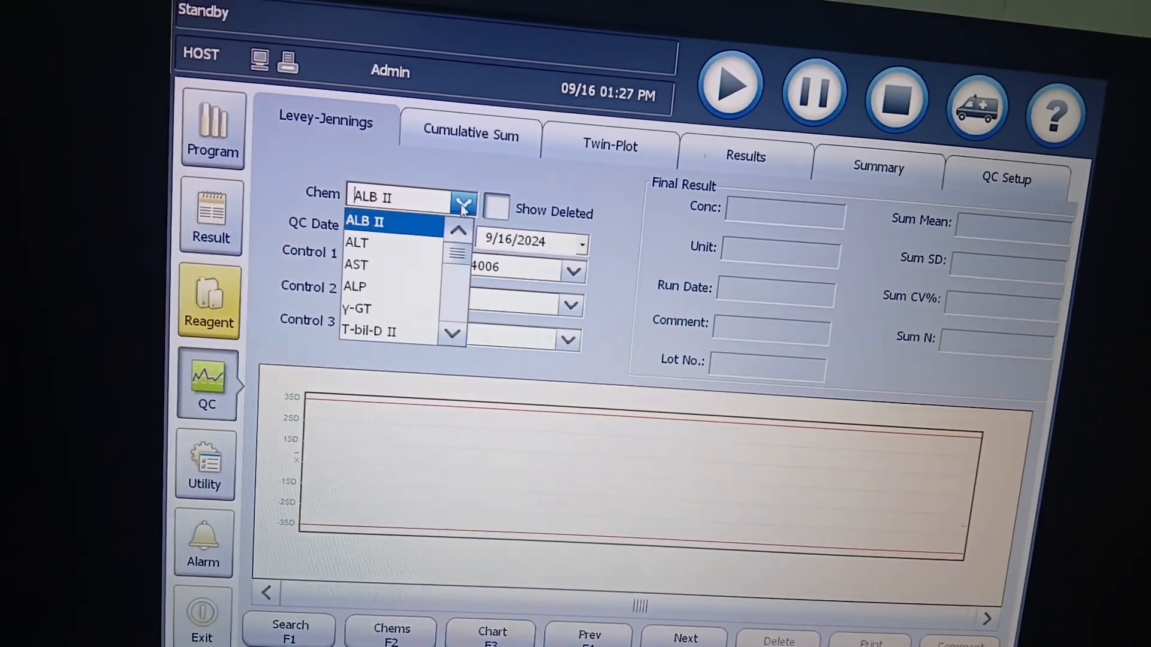
click(355, 286)
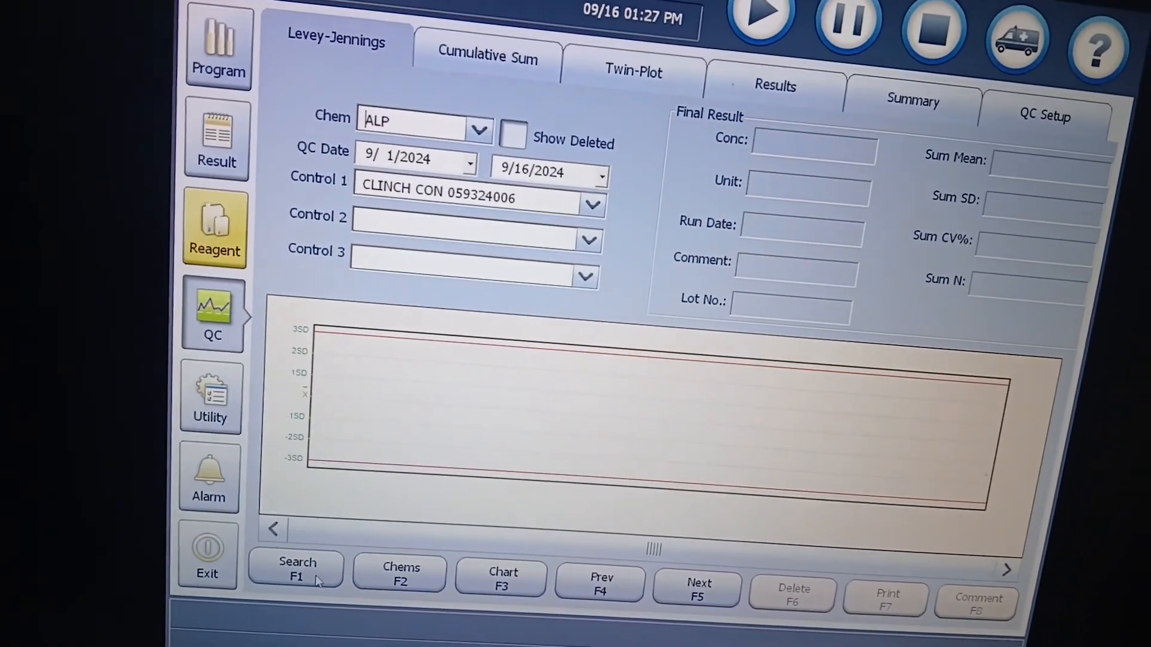
click(297, 569)
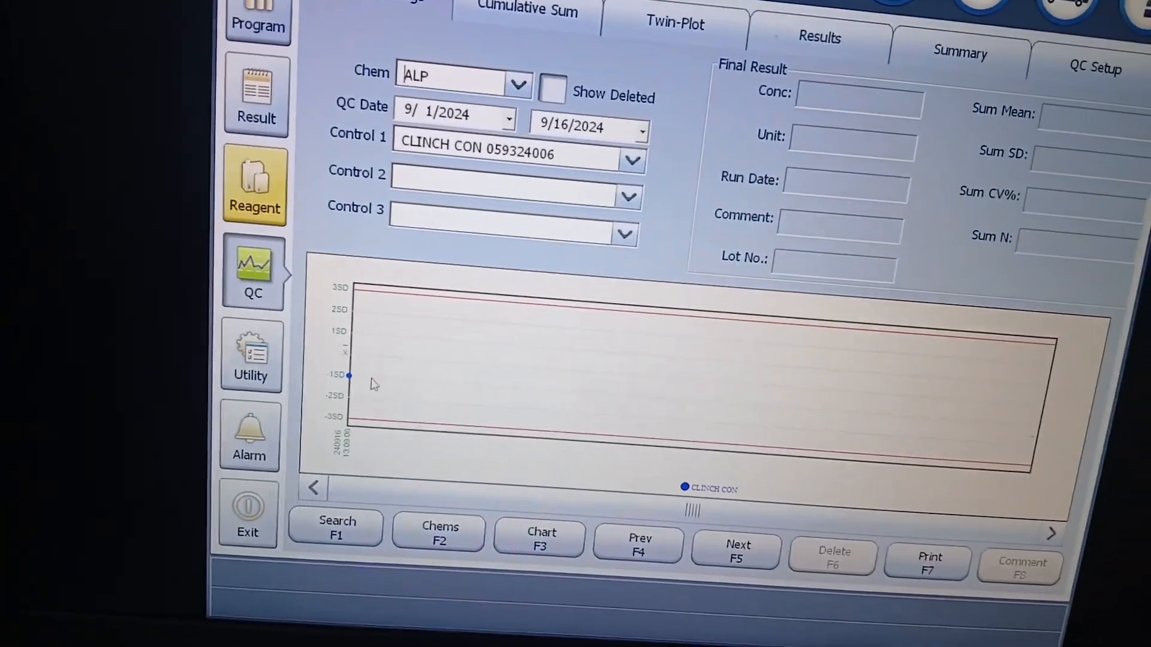
click(517, 77)
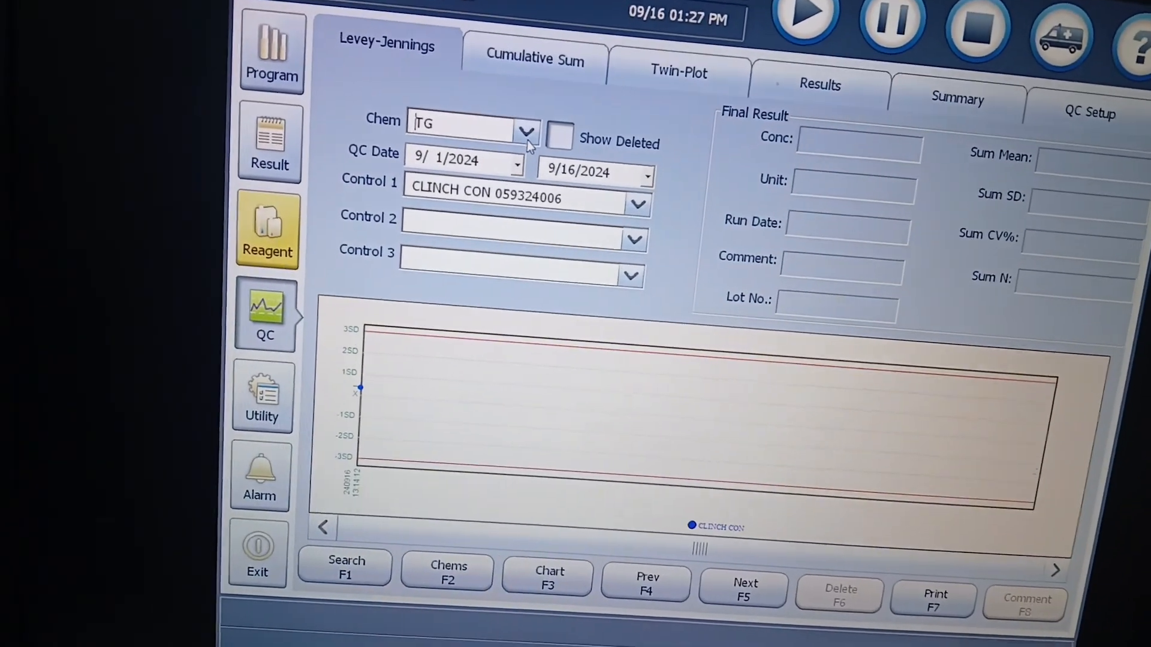
Select UREA as the chemistry for the Levey-Jennings chart.
click(526, 130)
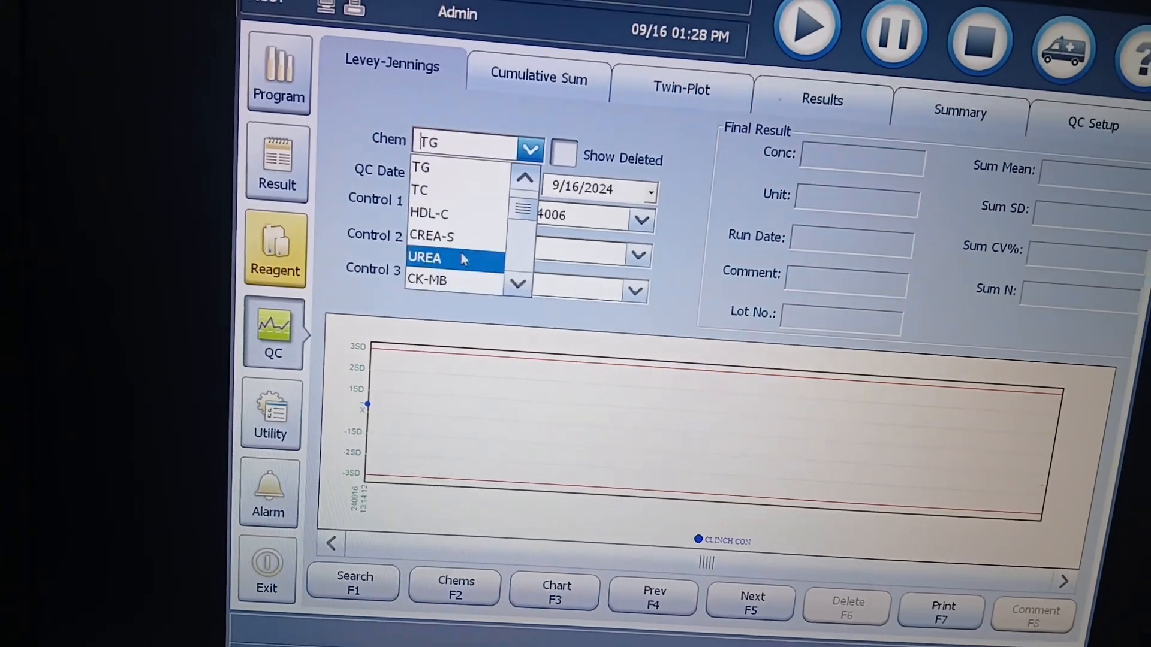
click(425, 258)
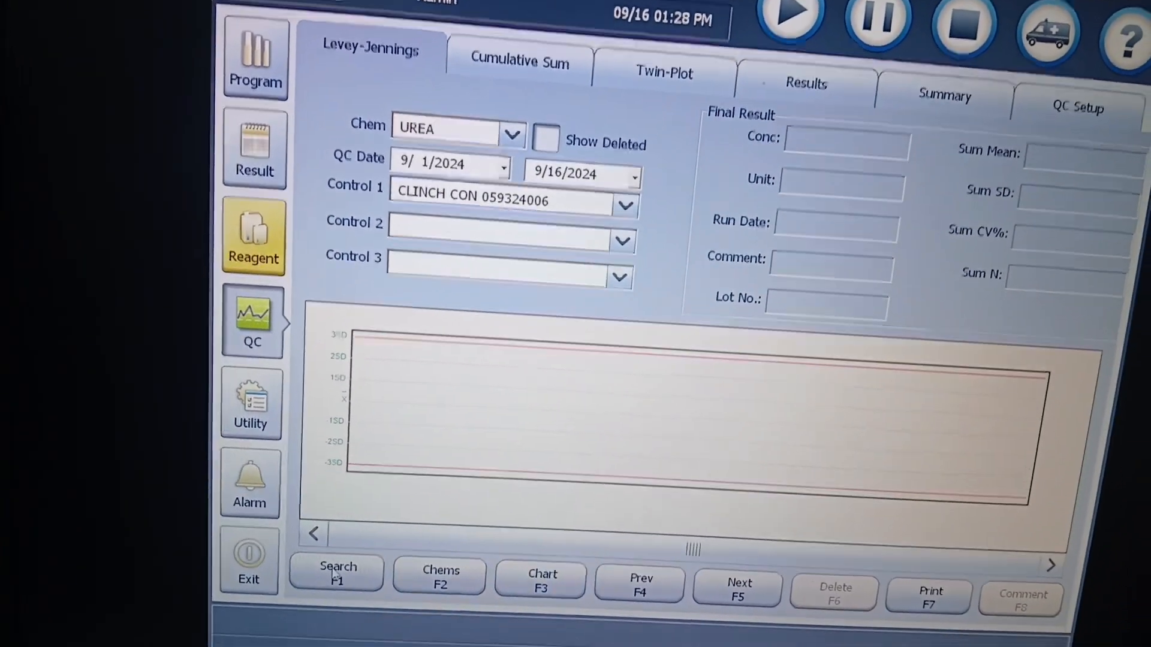